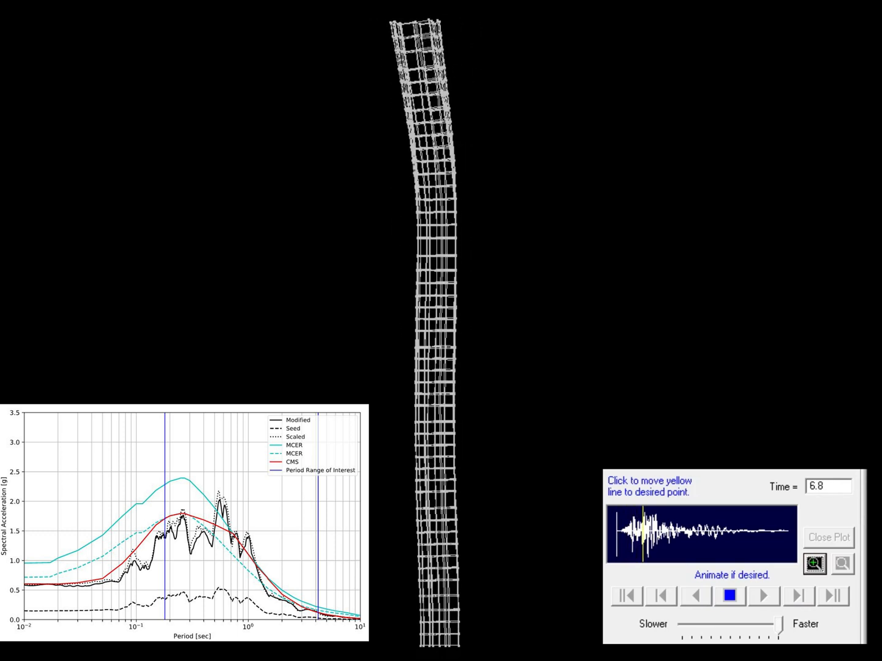
Let the time-history animation play past 8.6 s until the tower shows a wavy higher-mode shape.
left_click(763, 595)
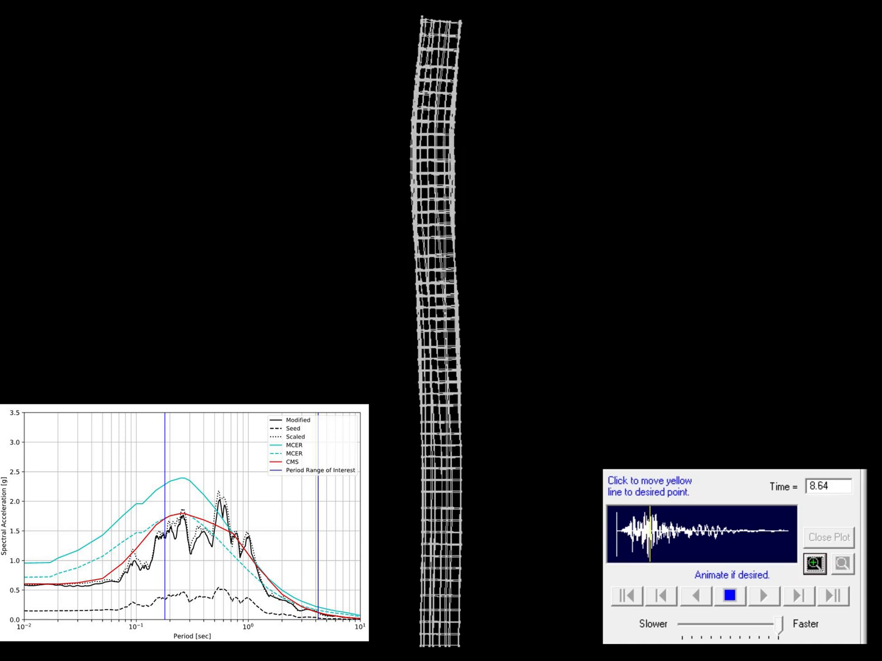